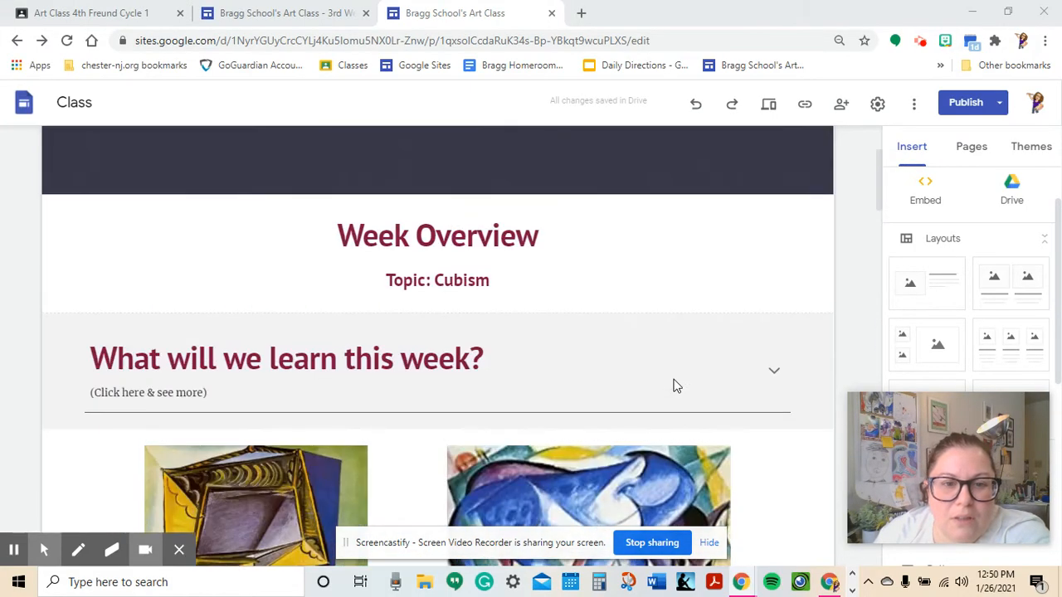
- Bring up the apple-and-jug line drawing and open the pen colour choices, keeping black
{"action": "scroll", "scroll_direction": "down", "scroll_amount": 3}
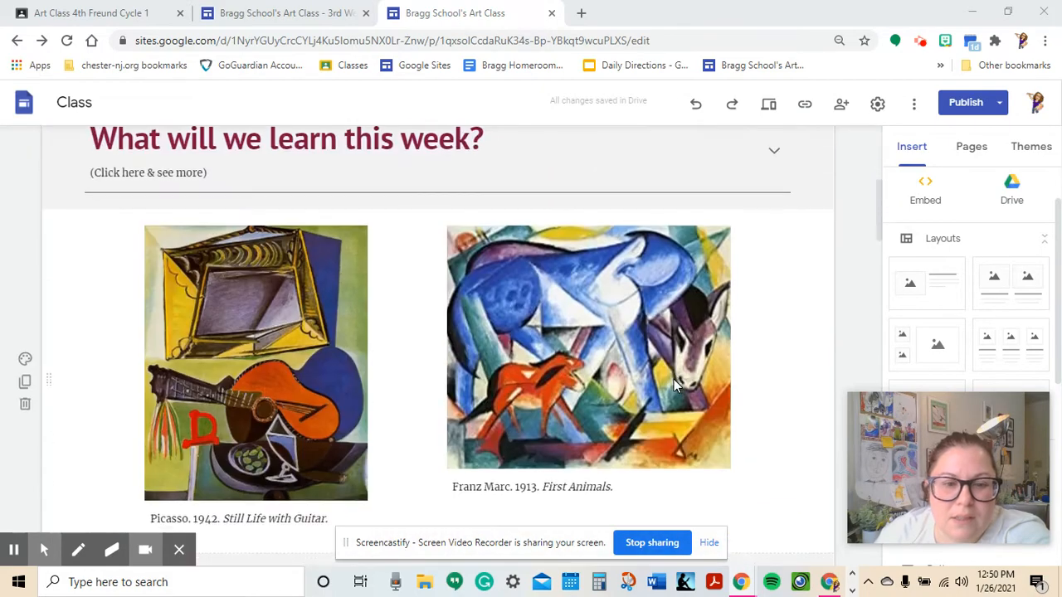
{"action": "scroll", "scroll_direction": "down", "scroll_amount": 3}
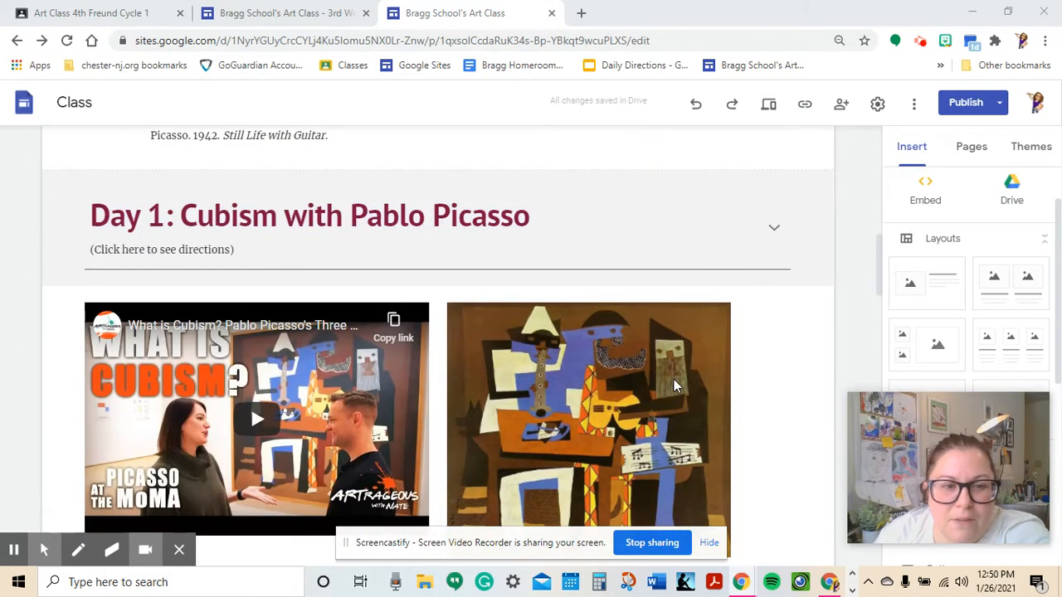
{"action": "scroll", "scroll_direction": "down", "scroll_amount": 3}
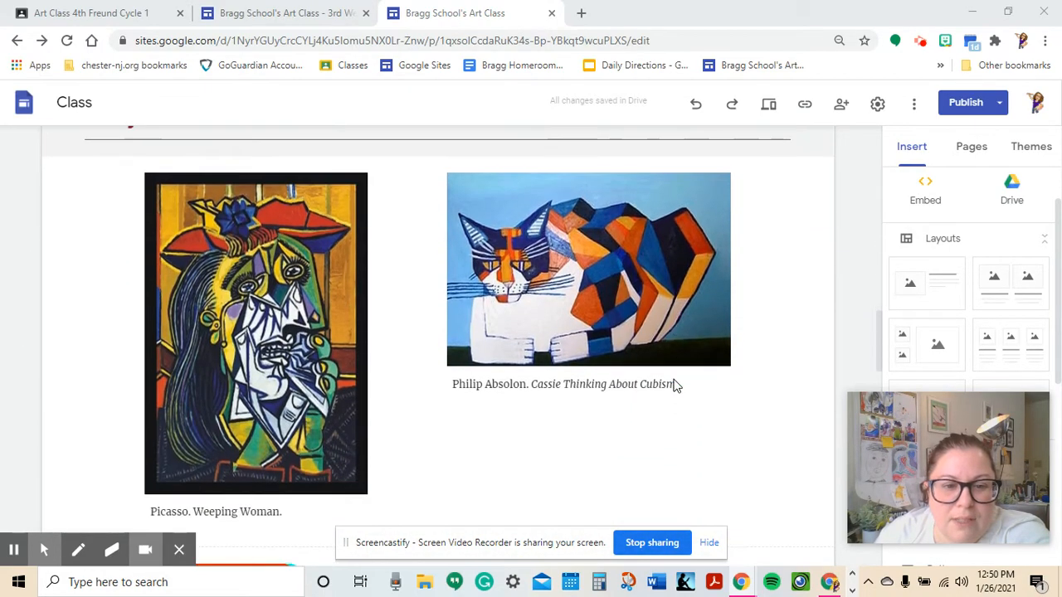
{"action": "scroll", "scroll_direction": "down", "scroll_amount": 3}
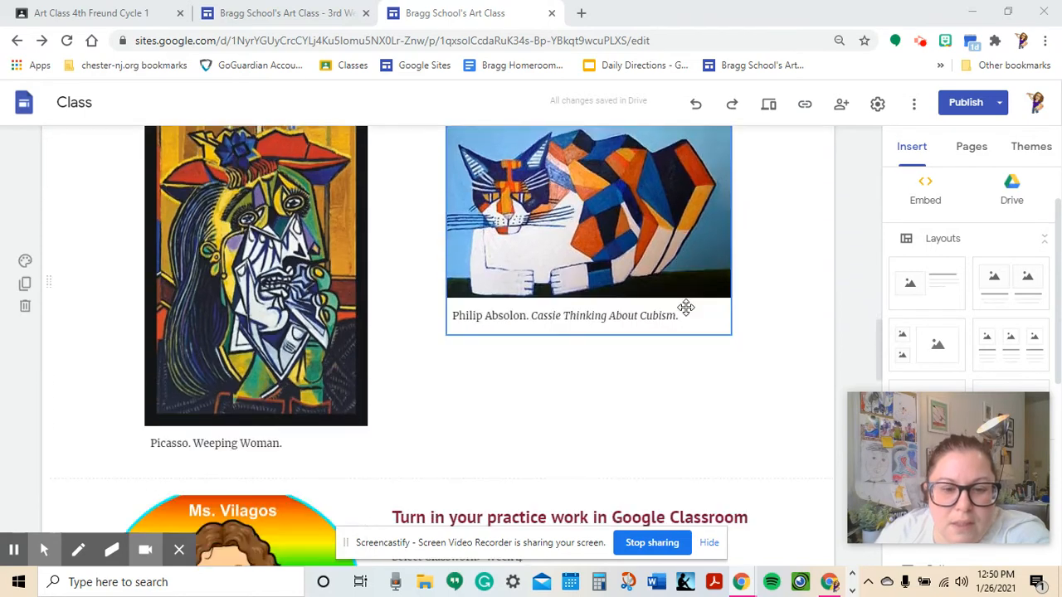
{"action": "scroll", "scroll_direction": "down", "scroll_amount": 3}
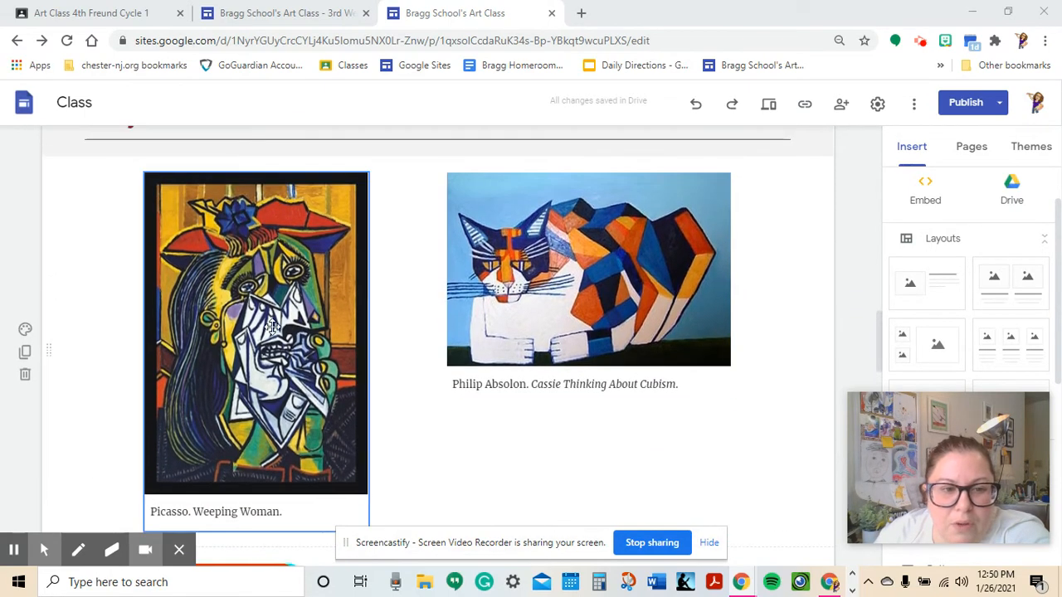
{"action": "left_click", "coordinate": [506, 257]}
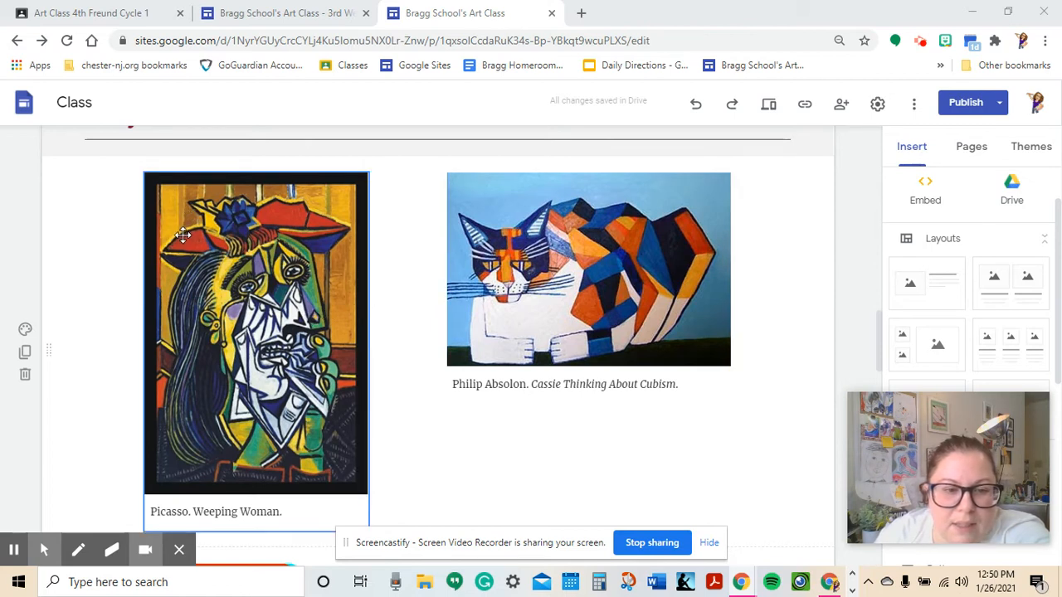
{"action": "mouse_move", "coordinate": [207, 247]}
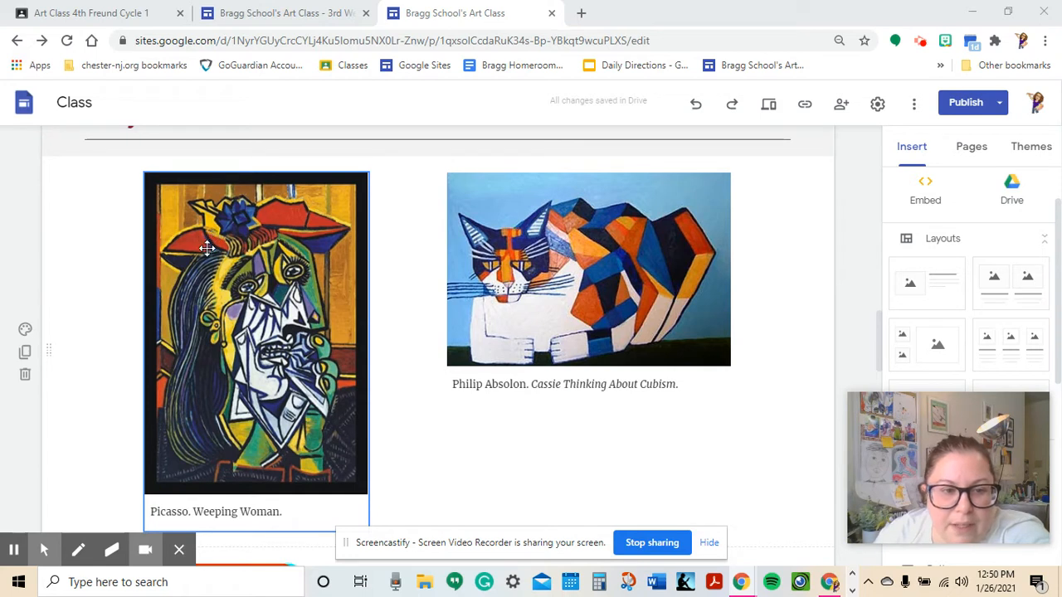
{"action": "mouse_move", "coordinate": [218, 267]}
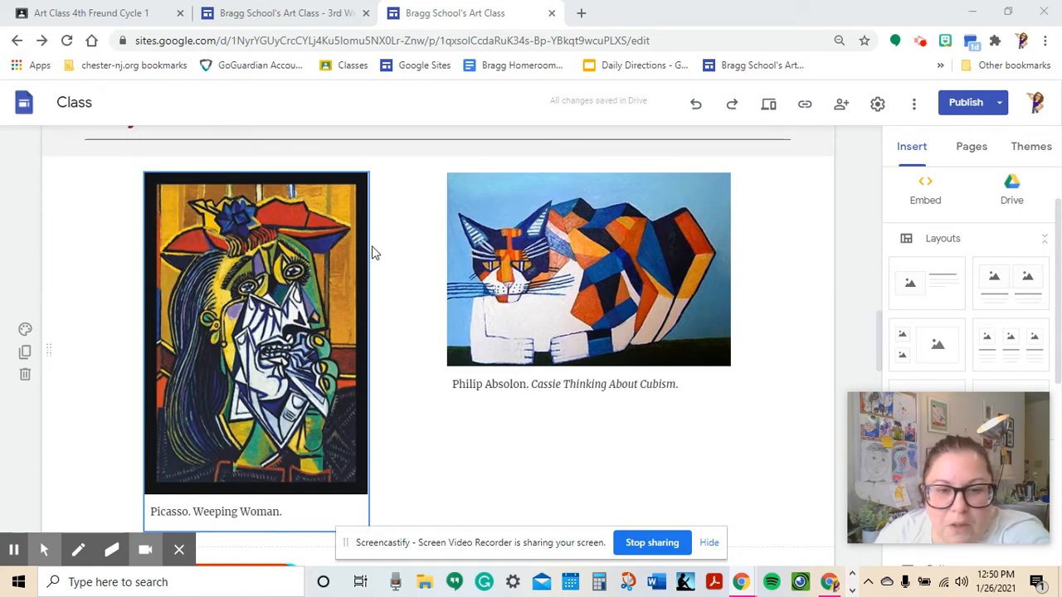
{"action": "left_click", "coordinate": [588, 269]}
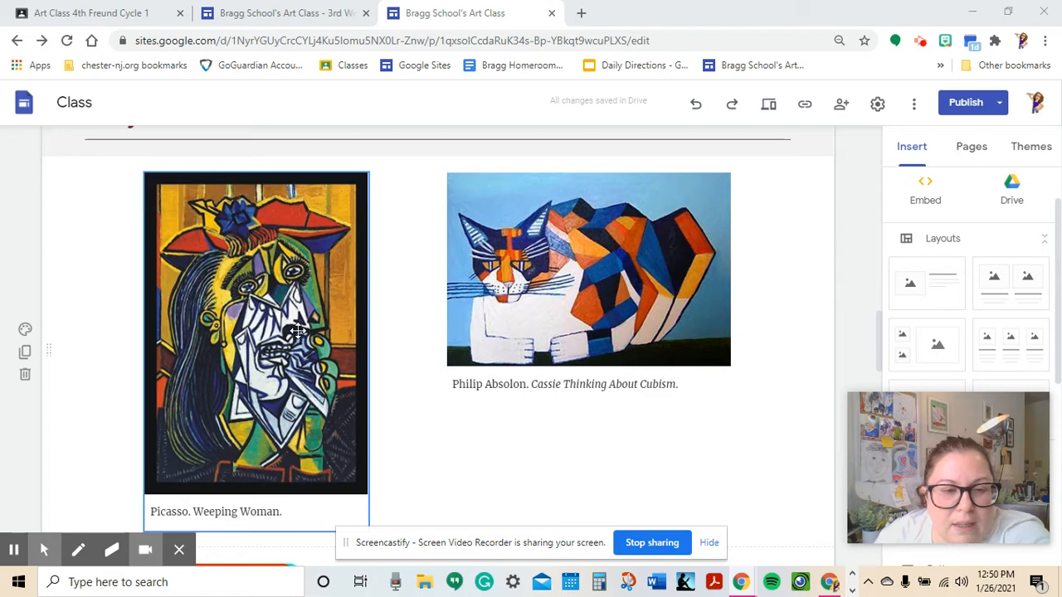
{"action": "mouse_move", "coordinate": [311, 300]}
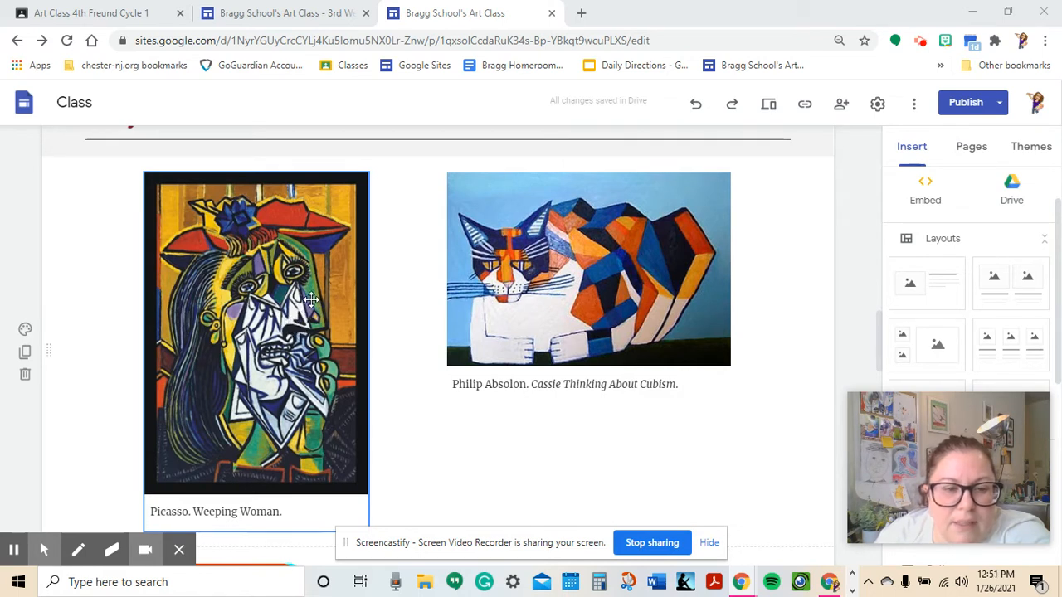
{"action": "mouse_move", "coordinate": [282, 282]}
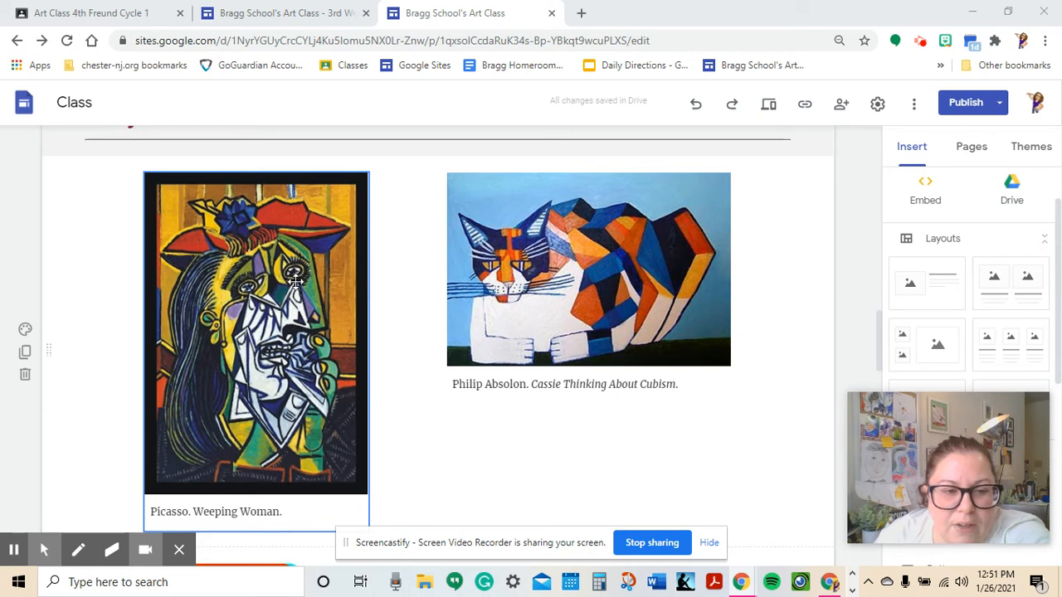
{"action": "mouse_move", "coordinate": [304, 379]}
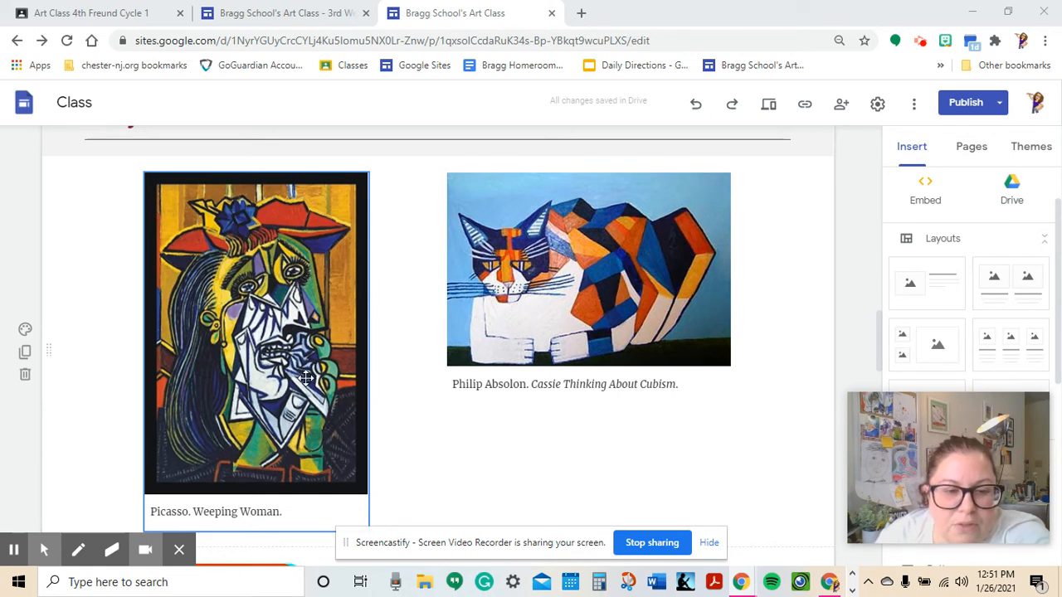
{"action": "mouse_move", "coordinate": [403, 357]}
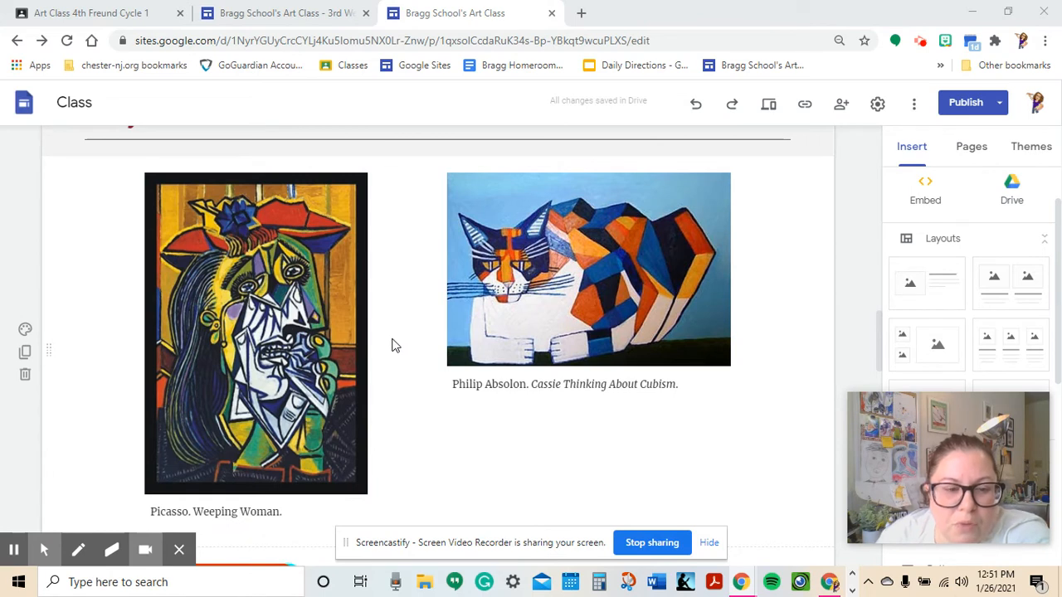
{"action": "mouse_move", "coordinate": [396, 324]}
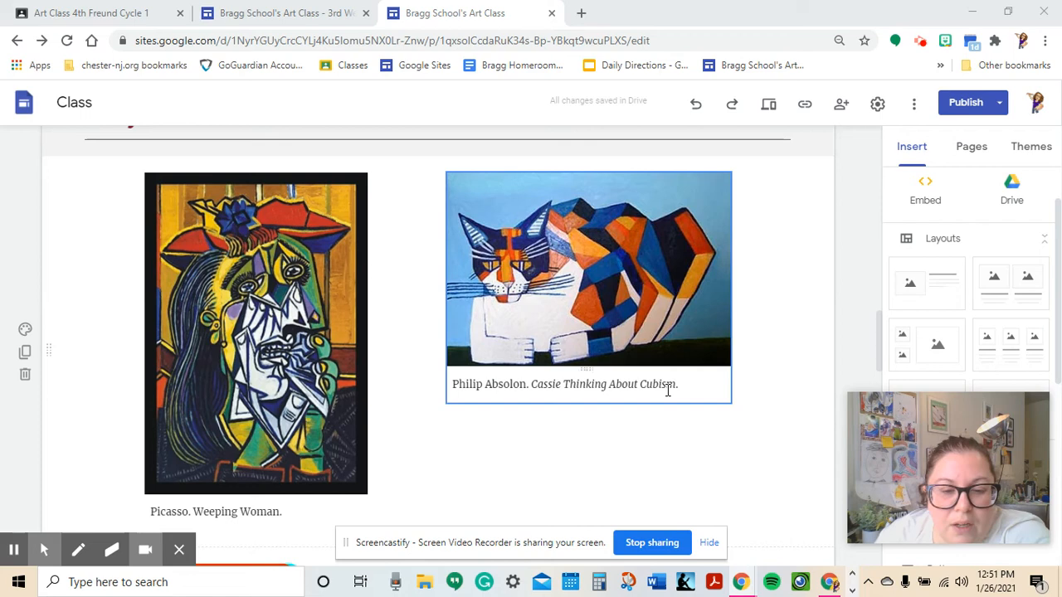
{"action": "scroll", "scroll_direction": "down", "scroll_amount": 3}
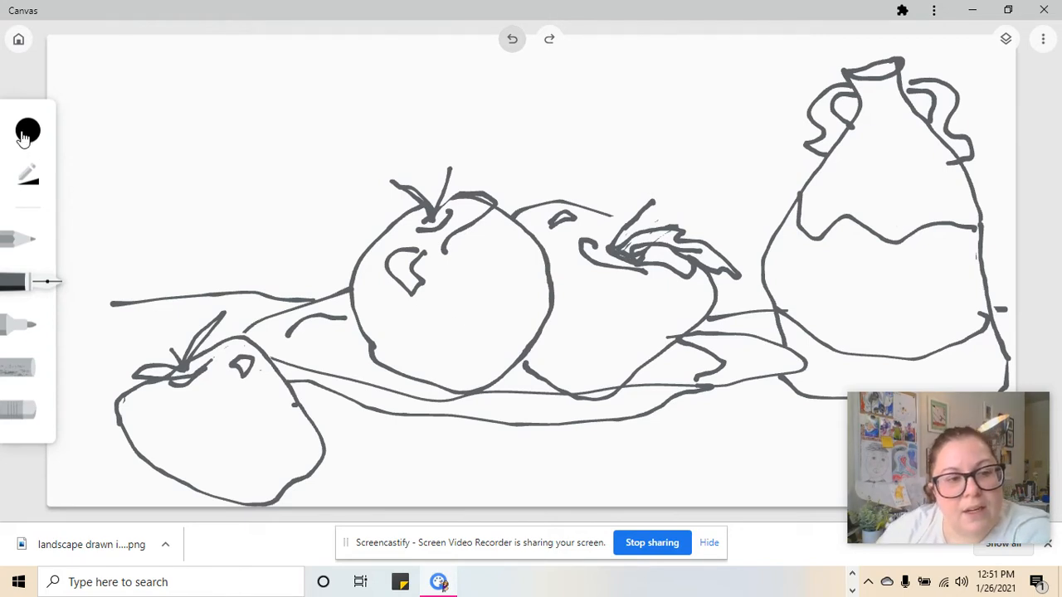
{"action": "left_click", "coordinate": [27, 131]}
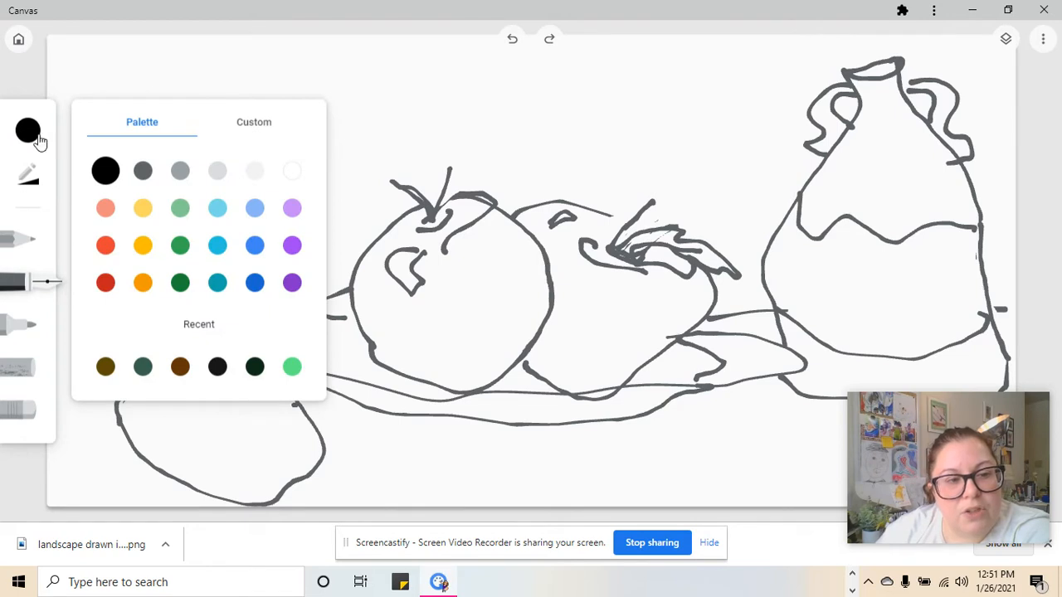
{"action": "mouse_move", "coordinate": [27, 278]}
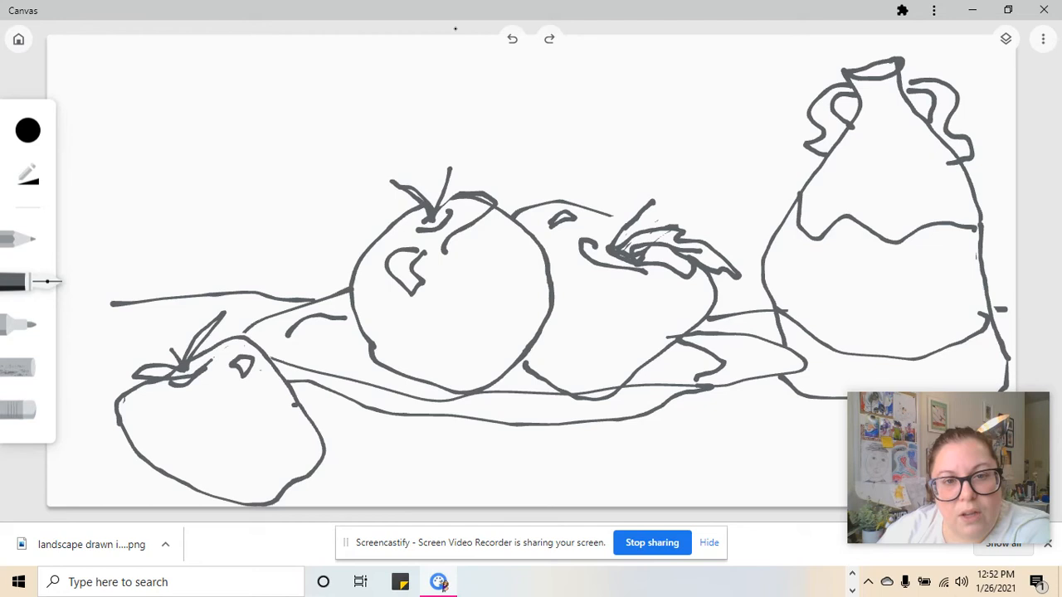
- Draw a long diagonal through the apple, an angular diamond, and straight bowl edges
{"action": "left_click_drag", "start_coordinate": [258, 46], "coordinate": [559, 503]}
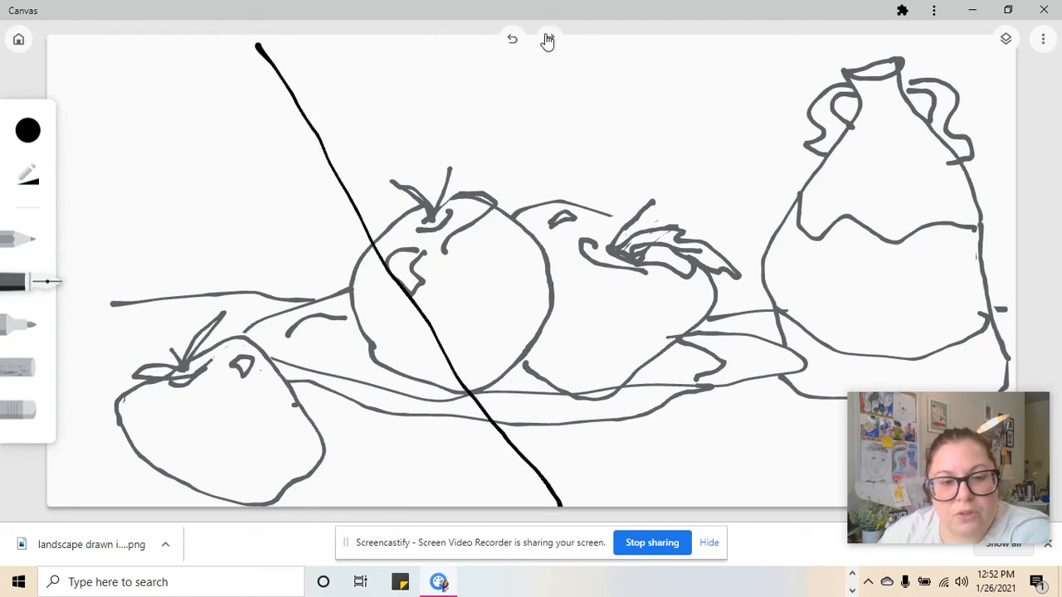
{"action": "left_click_drag", "start_coordinate": [531, 237], "coordinate": [481, 394]}
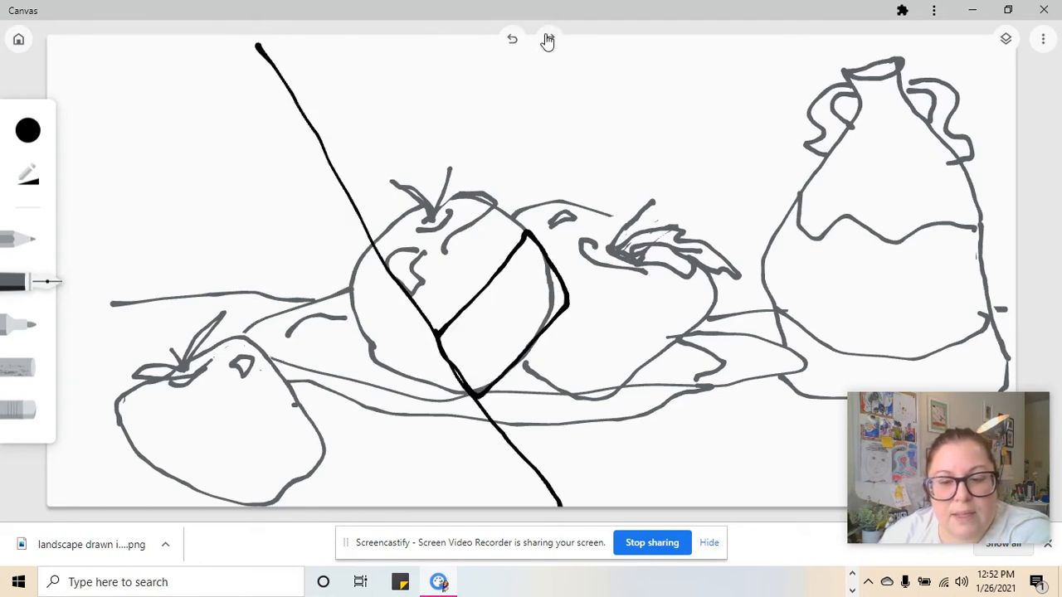
{"action": "left_click", "coordinate": [512, 39]}
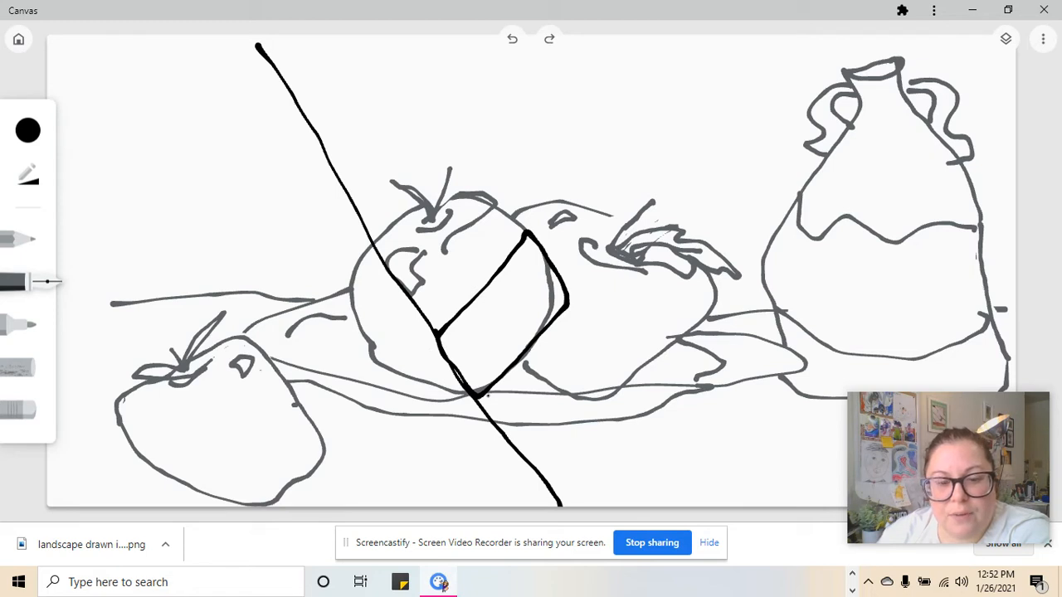
{"action": "left_click_drag", "start_coordinate": [65, 466], "coordinate": [277, 502]}
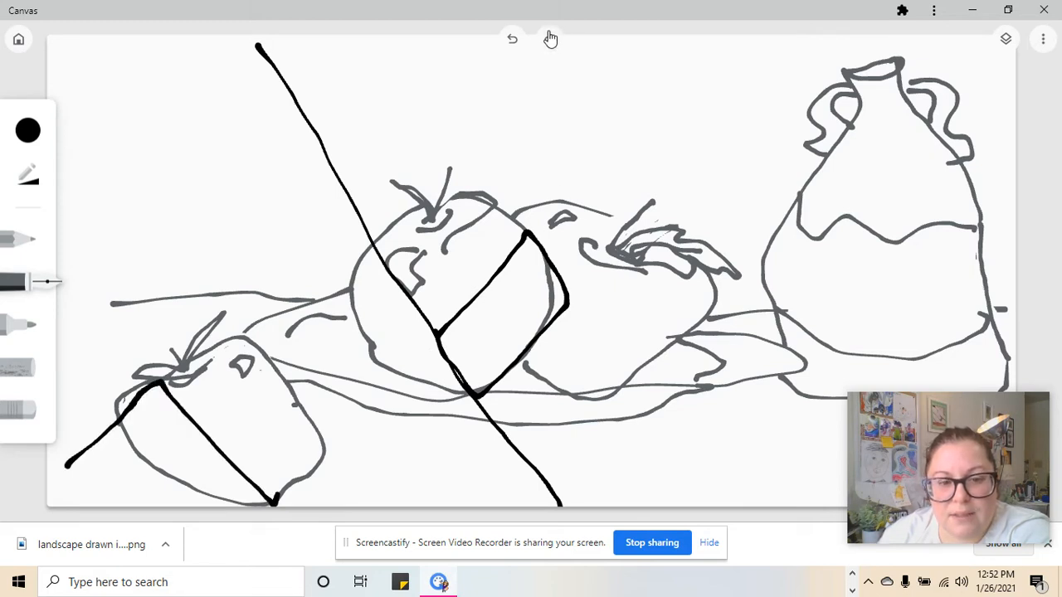
{"action": "left_click", "coordinate": [512, 39]}
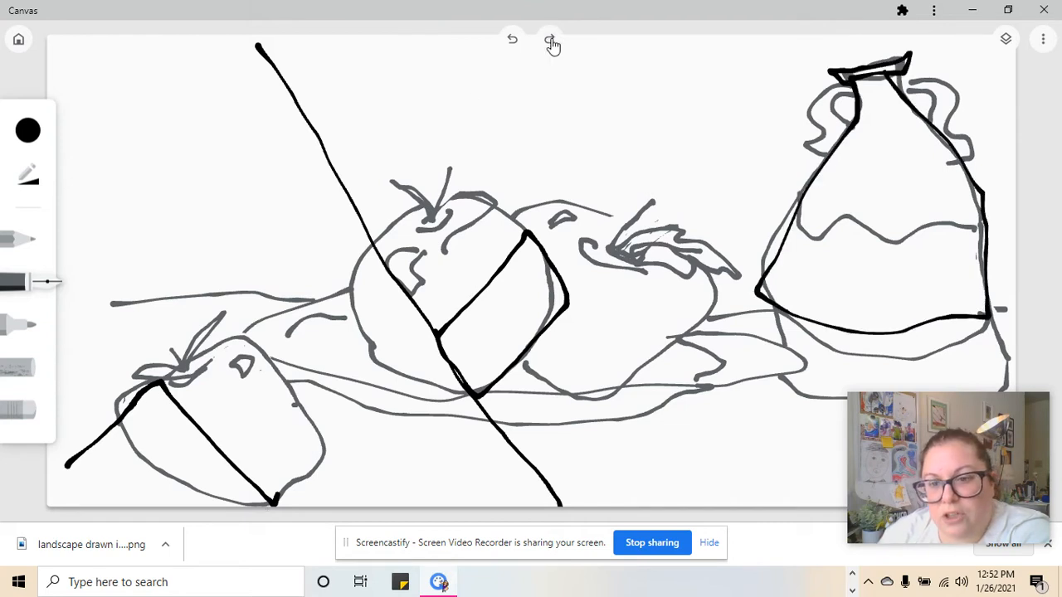
{"action": "left_click_drag", "start_coordinate": [697, 506], "coordinate": [801, 369]}
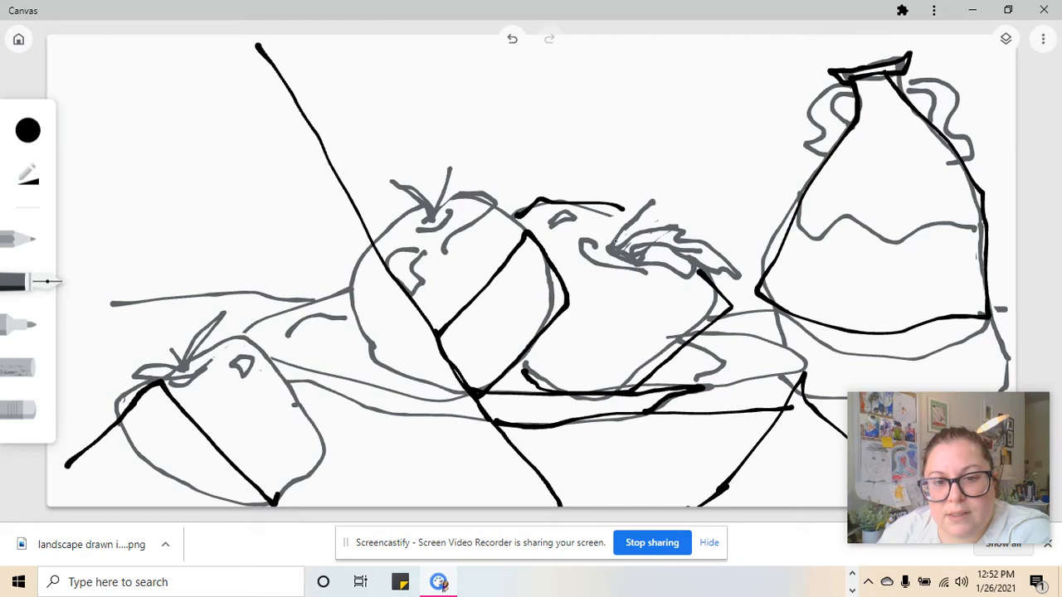
- Draw angular outlines and a notch on the middle apple, a slanted line, and a long diagonal
{"action": "left_click_drag", "start_coordinate": [611, 248], "coordinate": [659, 191]}
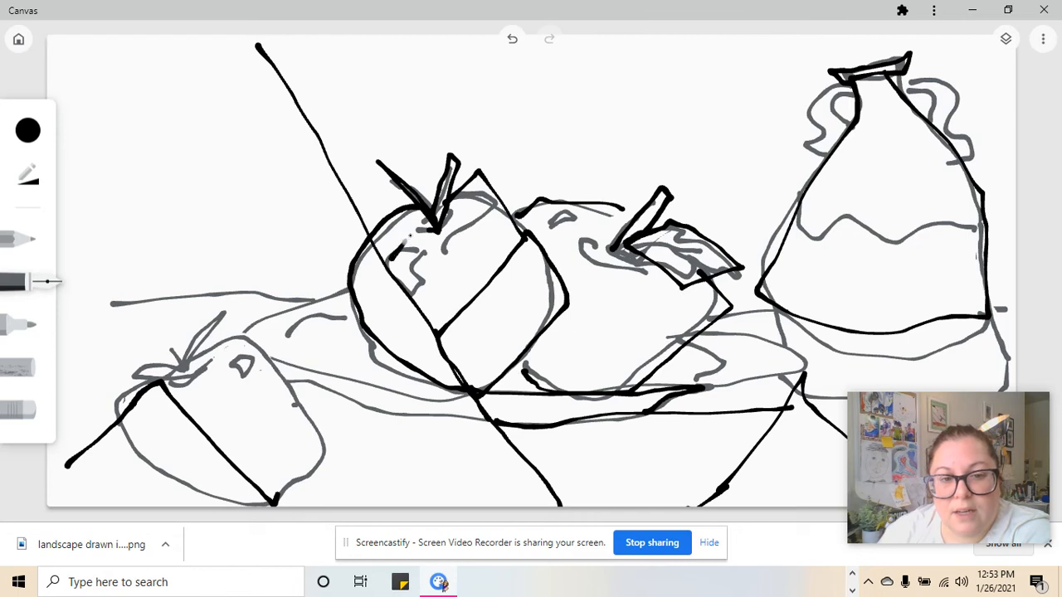
{"action": "left_click_drag", "start_coordinate": [407, 241], "coordinate": [424, 307]}
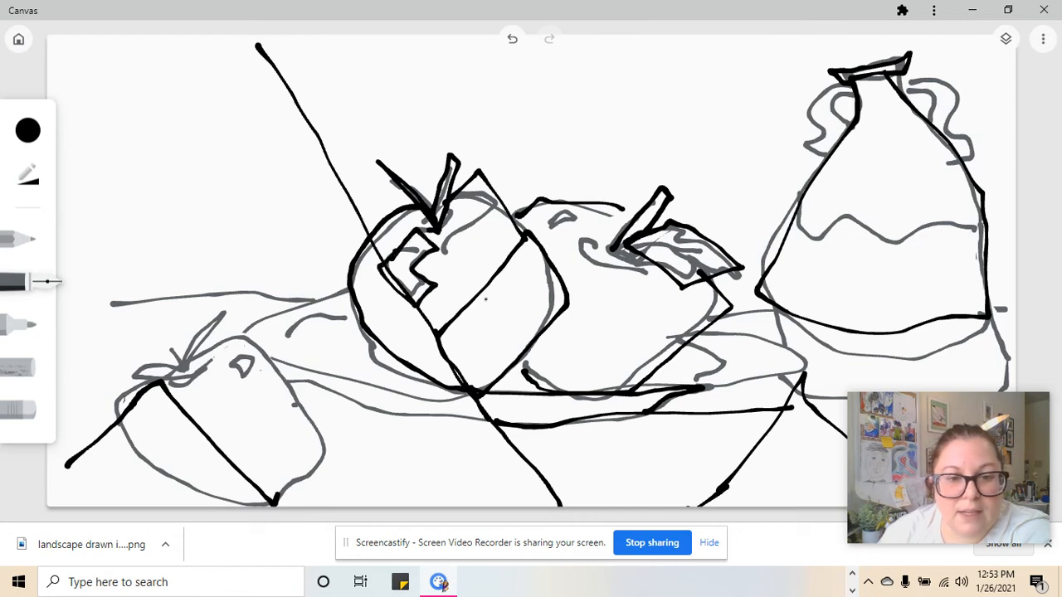
{"action": "left_click_drag", "start_coordinate": [241, 336], "coordinate": [340, 290]}
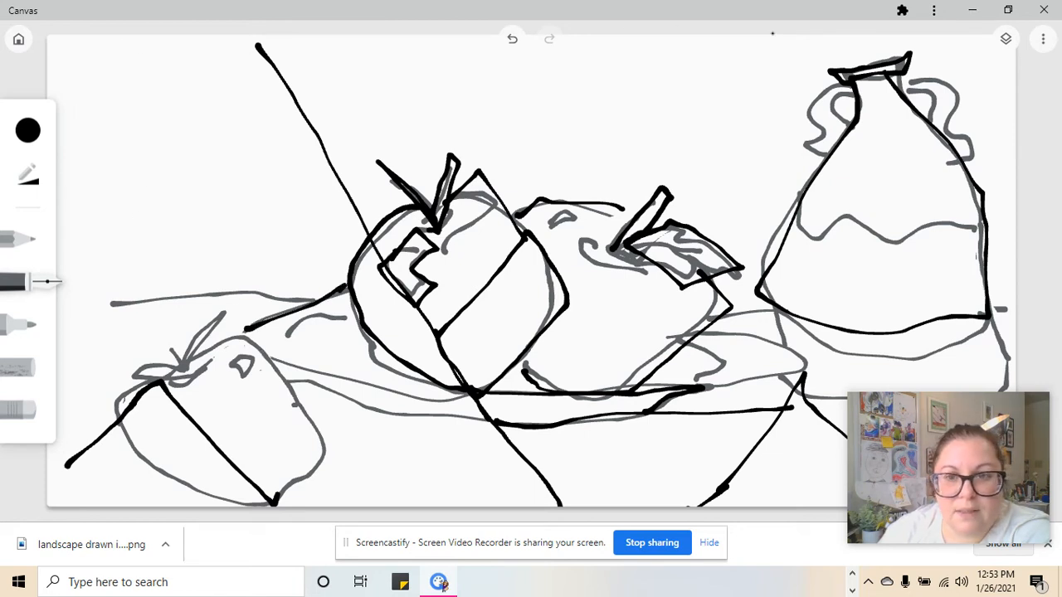
{"action": "left_click_drag", "start_coordinate": [495, 321], "coordinate": [842, 37]}
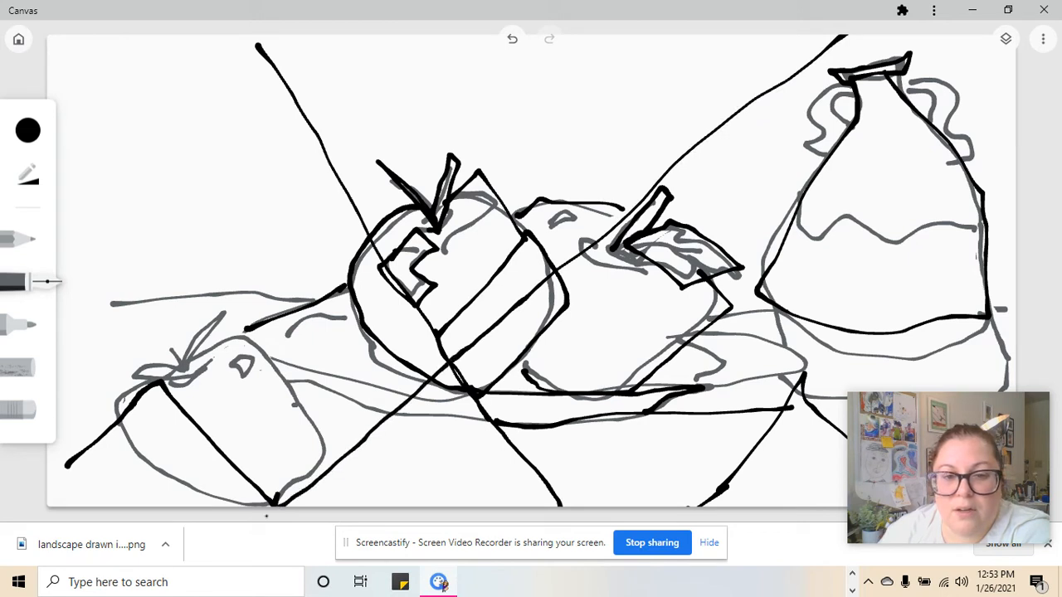
{"action": "left_click_drag", "start_coordinate": [203, 37], "coordinate": [205, 249]}
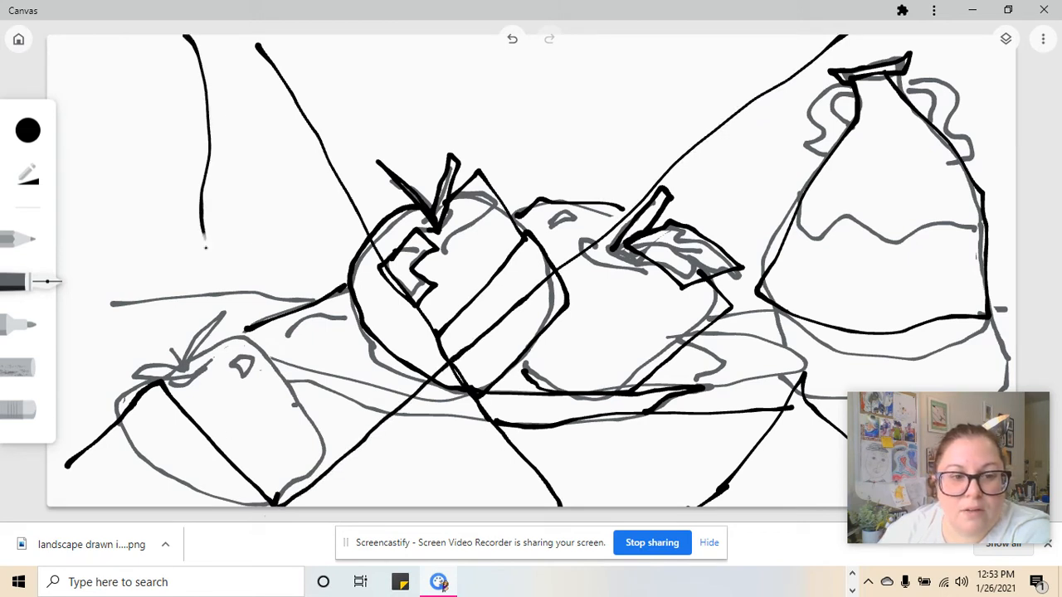
{"action": "left_click_drag", "start_coordinate": [199, 240], "coordinate": [280, 490]}
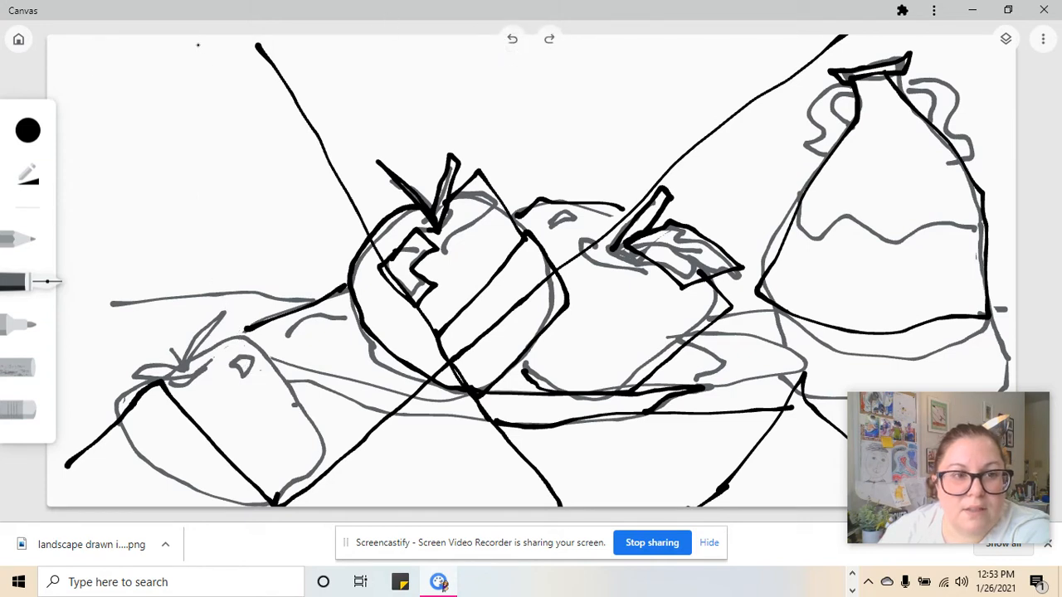
- Draw a long line down the left side and crossing lines inside the vase
{"action": "left_click_drag", "start_coordinate": [197, 46], "coordinate": [330, 519]}
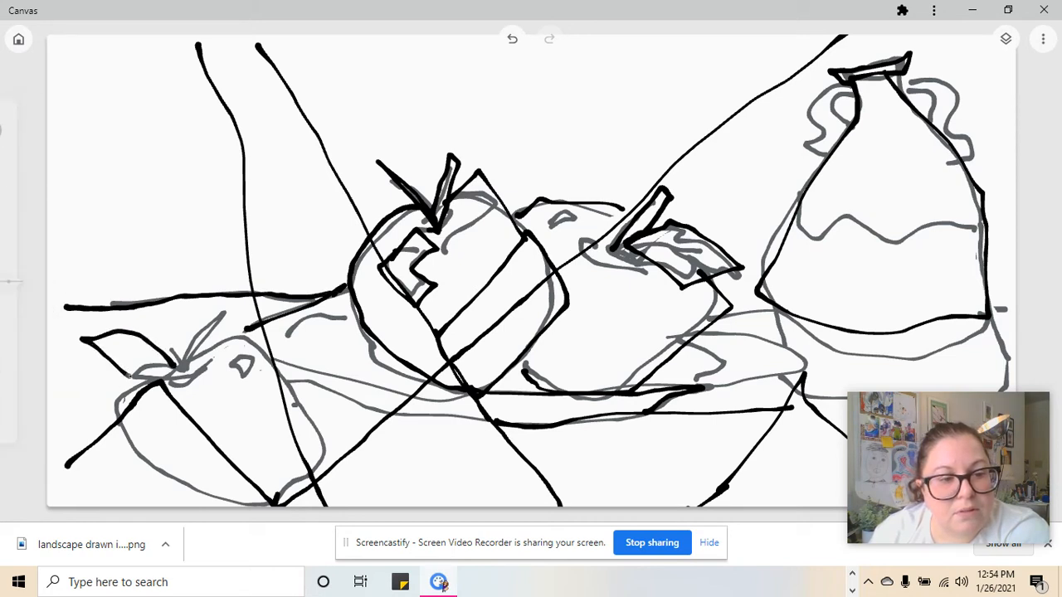
{"action": "left_click", "coordinate": [27, 282]}
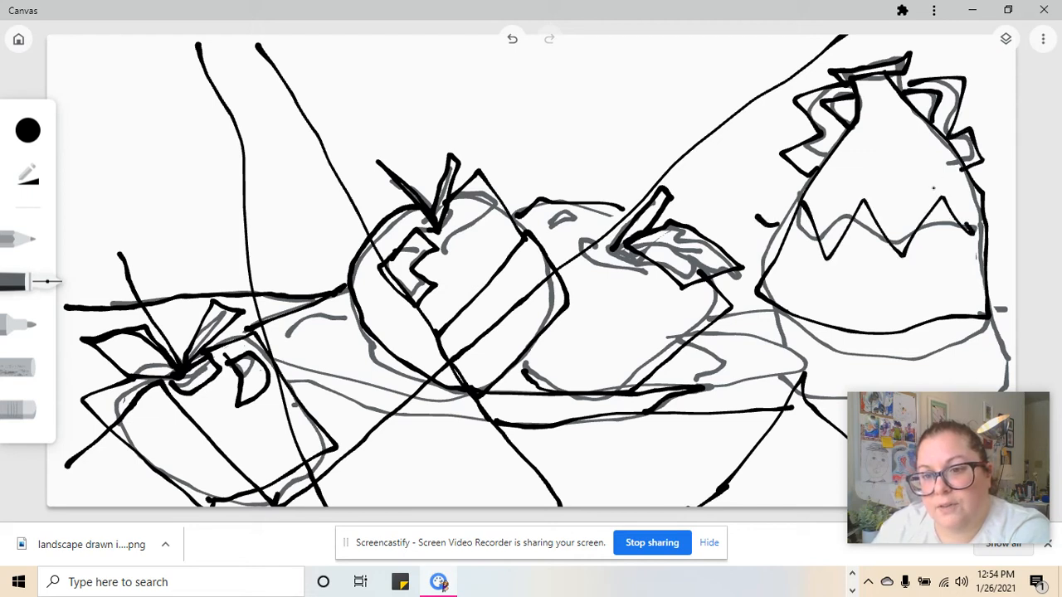
{"action": "left_click_drag", "start_coordinate": [869, 91], "coordinate": [958, 323]}
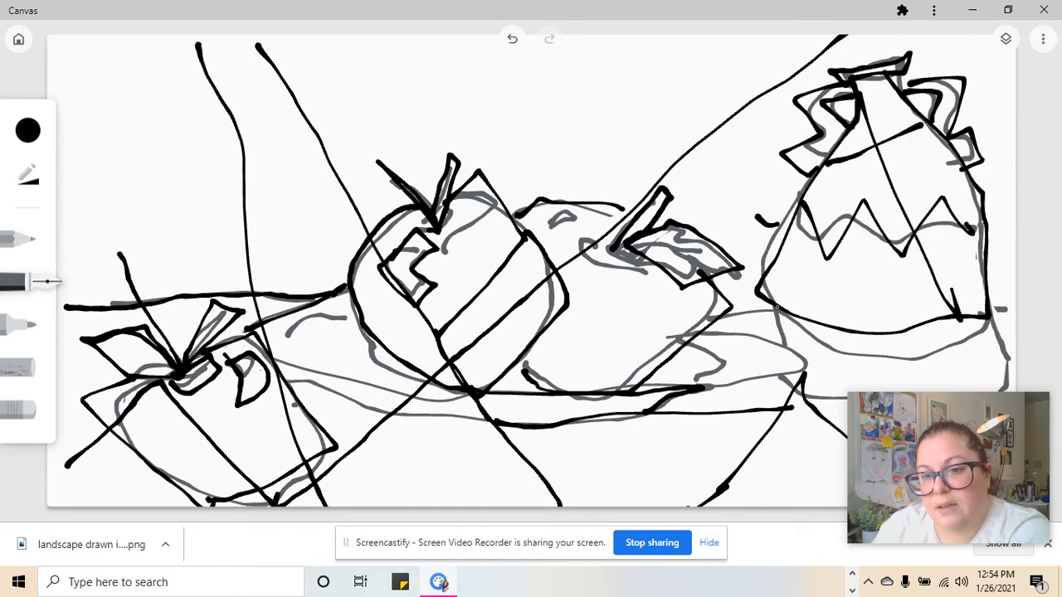
- Add long straight lines across the upper drawing, through the vase base and across the right table
{"action": "left_click_drag", "start_coordinate": [775, 307], "coordinate": [892, 241]}
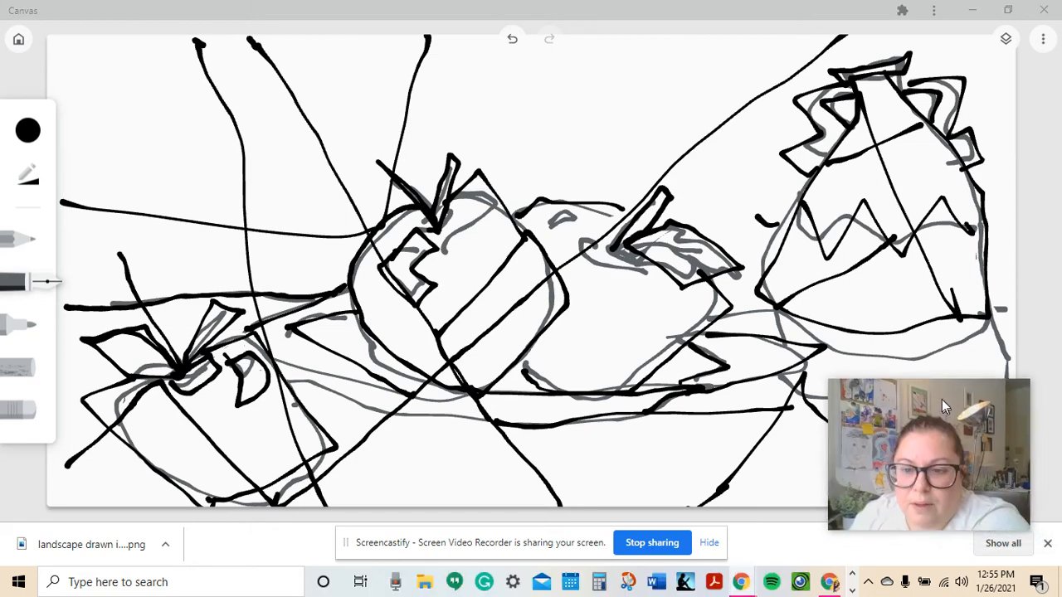
{"action": "left_click_drag", "start_coordinate": [927, 455], "coordinate": [180, 475]}
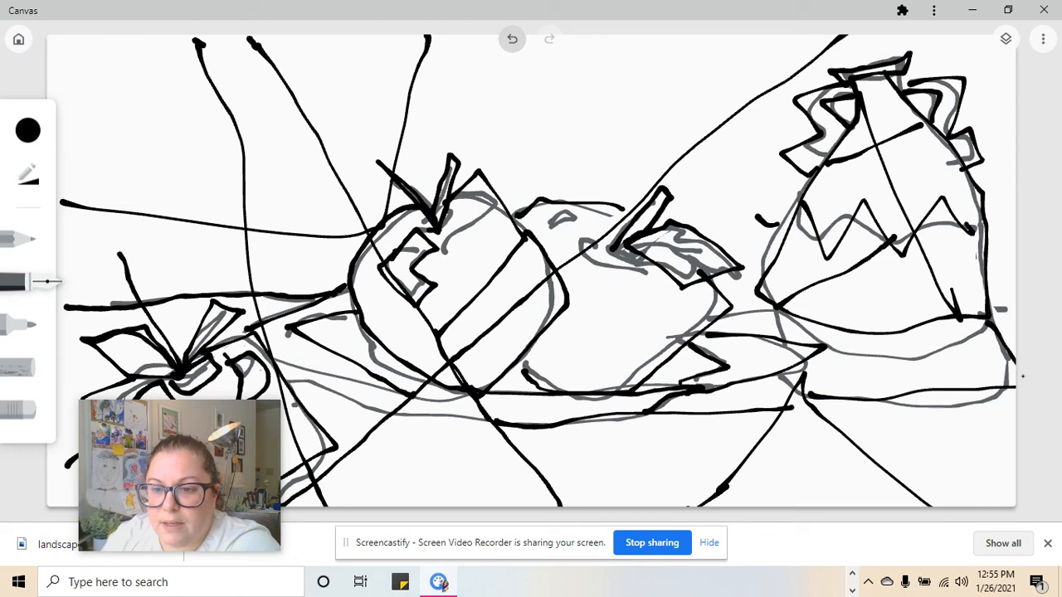
{"action": "left_click_drag", "start_coordinate": [784, 319], "coordinate": [1004, 347]}
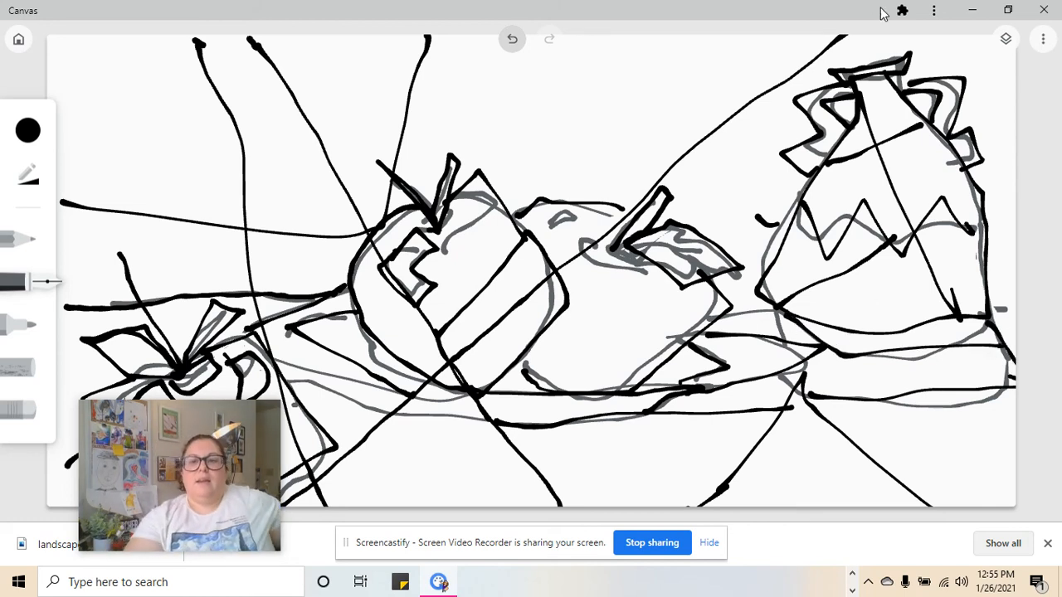
{"action": "mouse_move", "coordinate": [224, 268]}
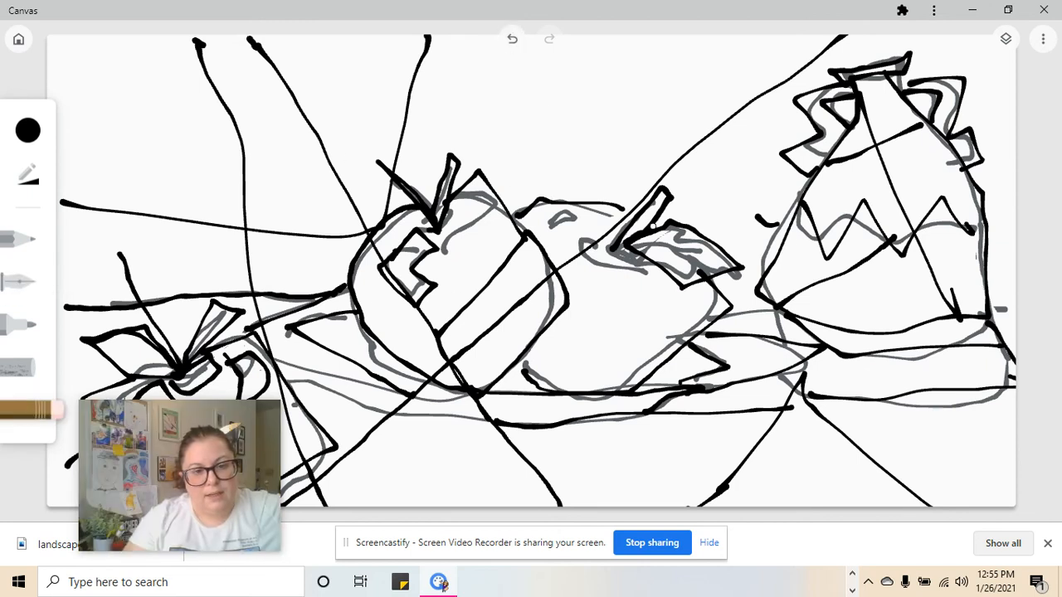
- Erase part of the middle apple's leaf, then open and close the layers list
{"action": "left_click_drag", "start_coordinate": [655, 241], "coordinate": [722, 253]}
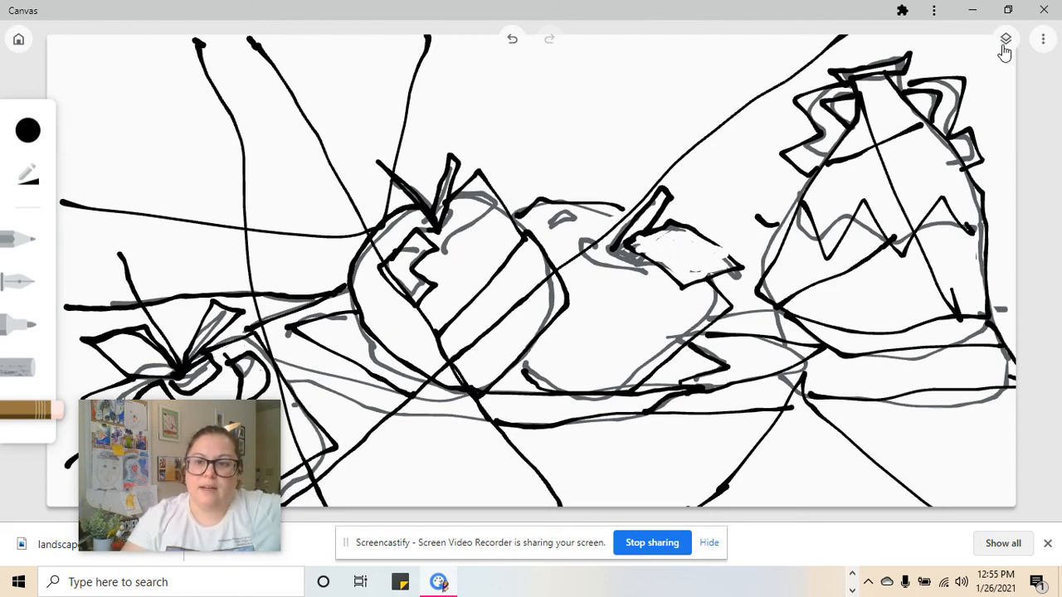
{"action": "left_click", "coordinate": [1005, 39]}
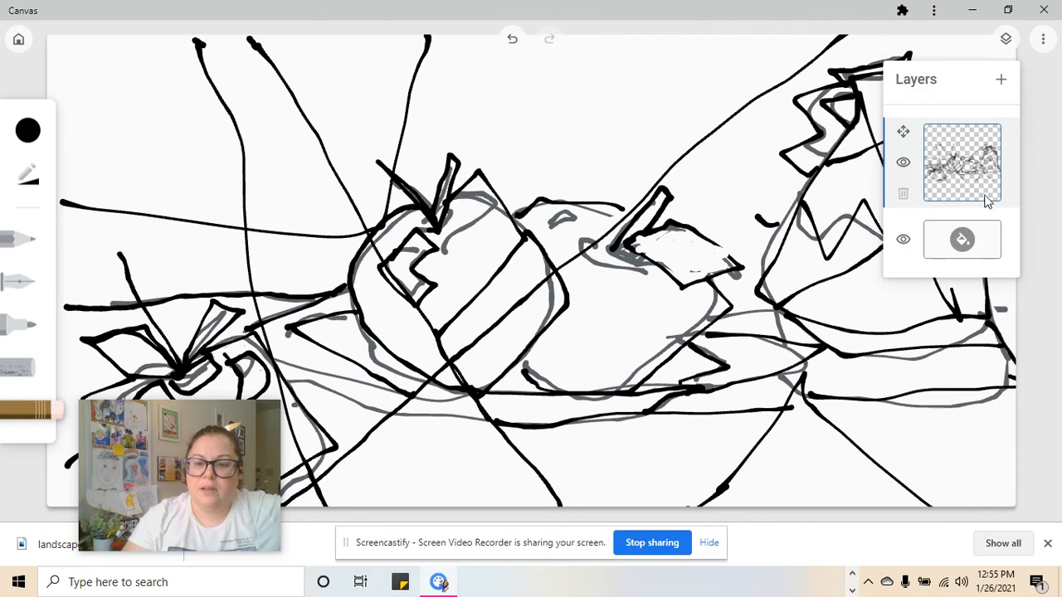
{"action": "mouse_move", "coordinate": [972, 140]}
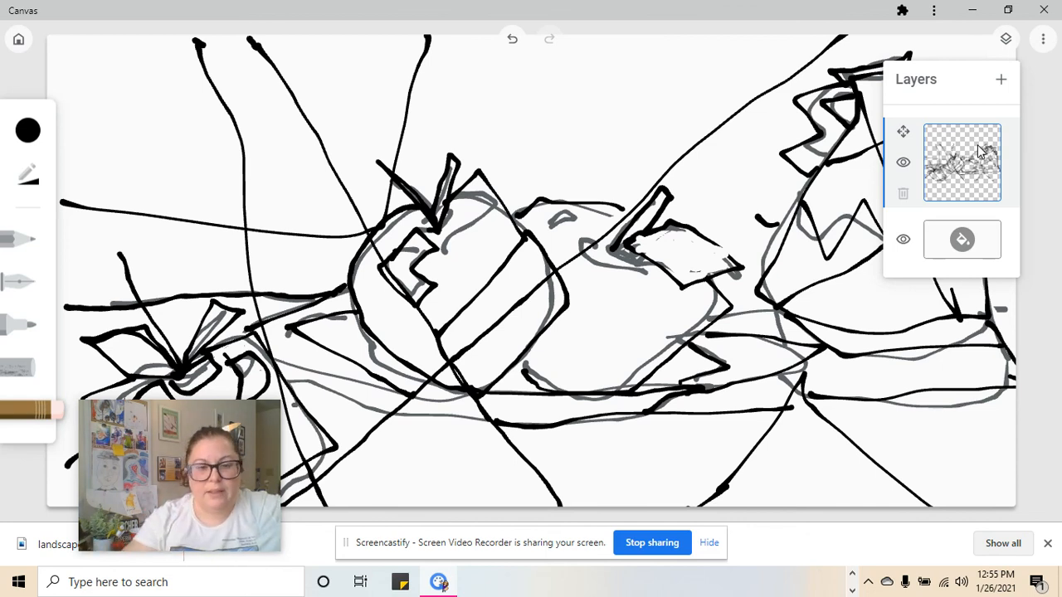
{"action": "left_click", "coordinate": [1006, 39]}
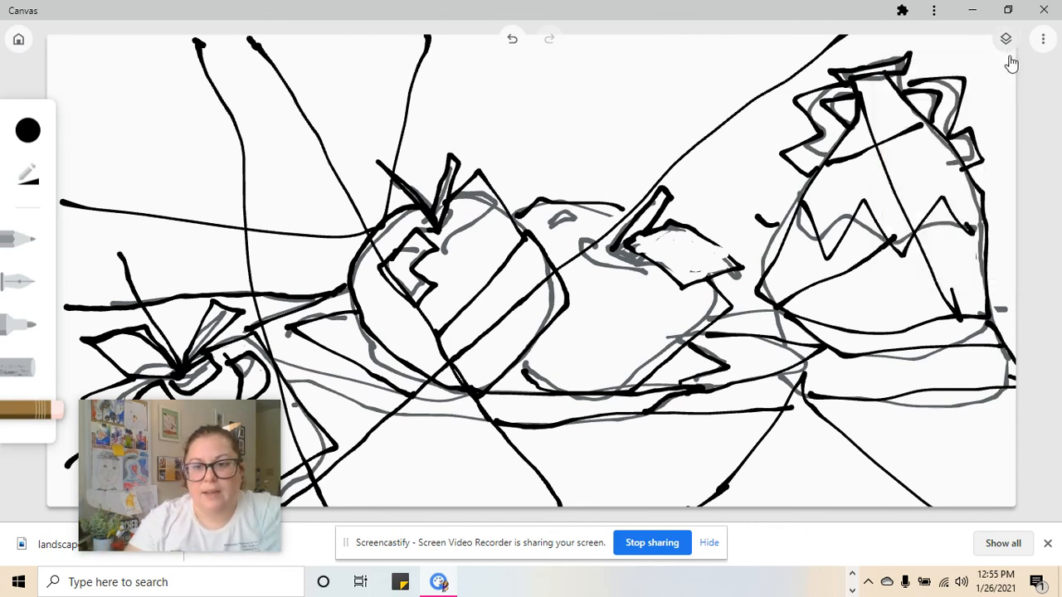